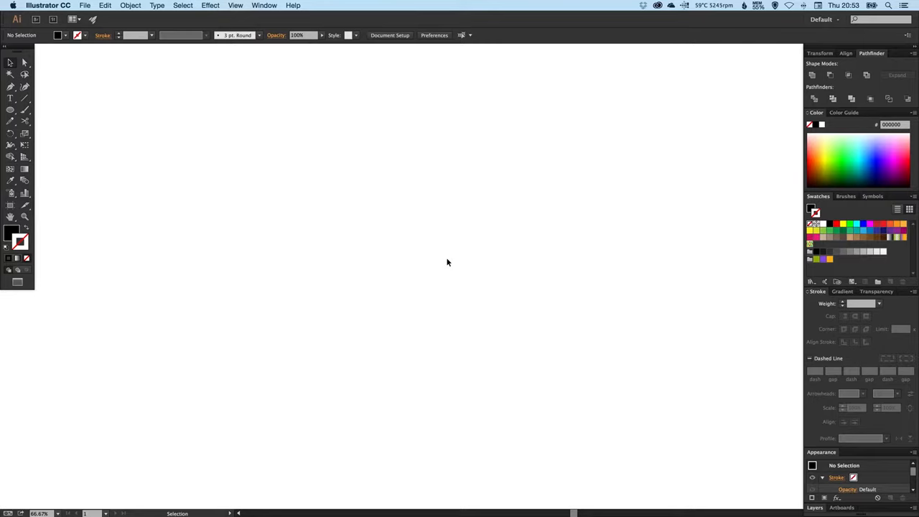
{"action": "mouse_move", "coordinate": [23, 112]}
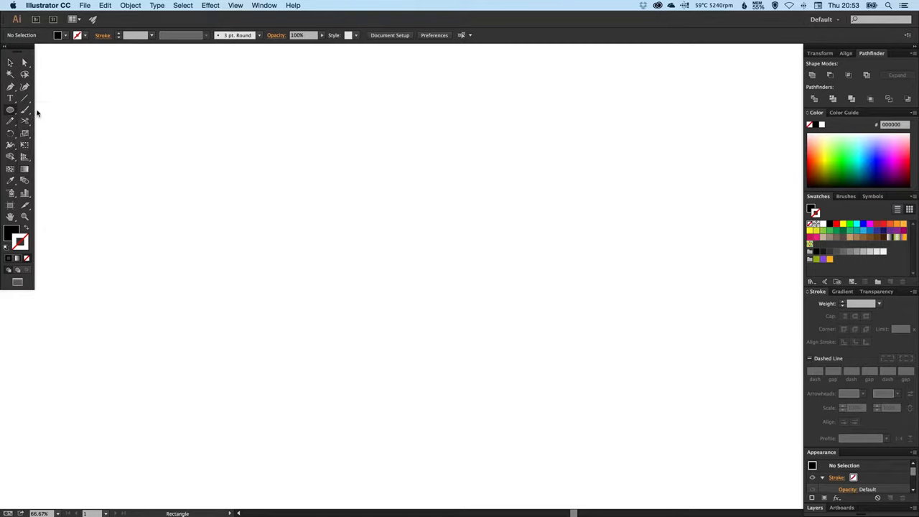
Step: Drag out a wide, solid black rectangular bar on the blank artboard
{"action": "left_click_drag", "start_coordinate": [182, 233], "coordinate": [247, 243]}
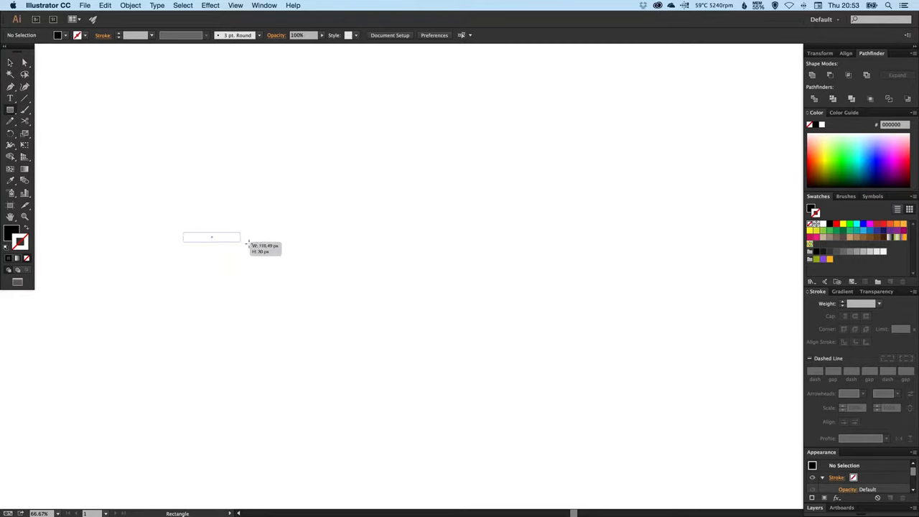
{"action": "left_click_drag", "start_coordinate": [241, 244], "coordinate": [317, 269]}
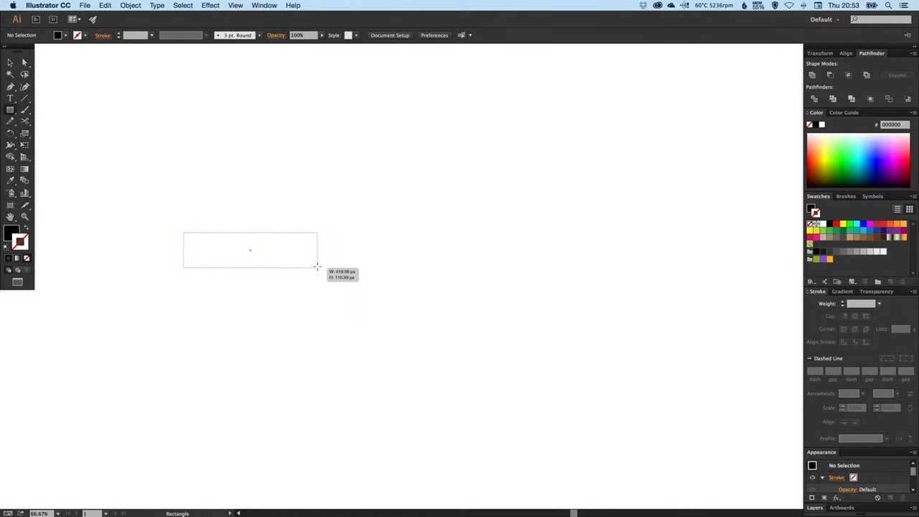
{"action": "left_click_drag", "start_coordinate": [184, 236], "coordinate": [319, 266]}
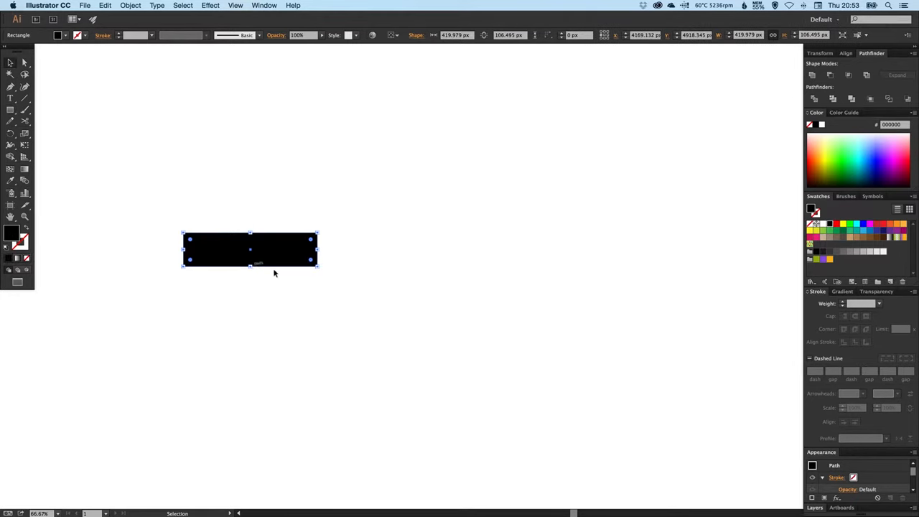
{"action": "mouse_move", "coordinate": [112, 172]}
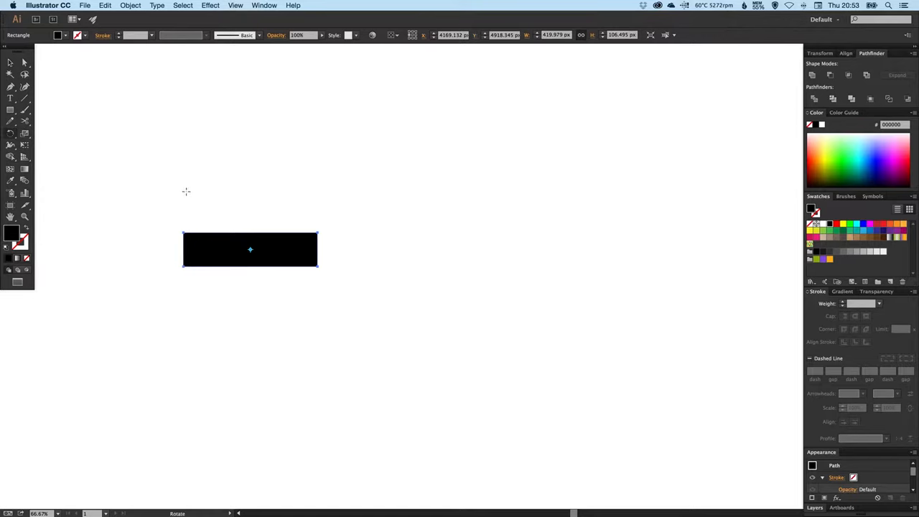
{"action": "mouse_move", "coordinate": [167, 198]}
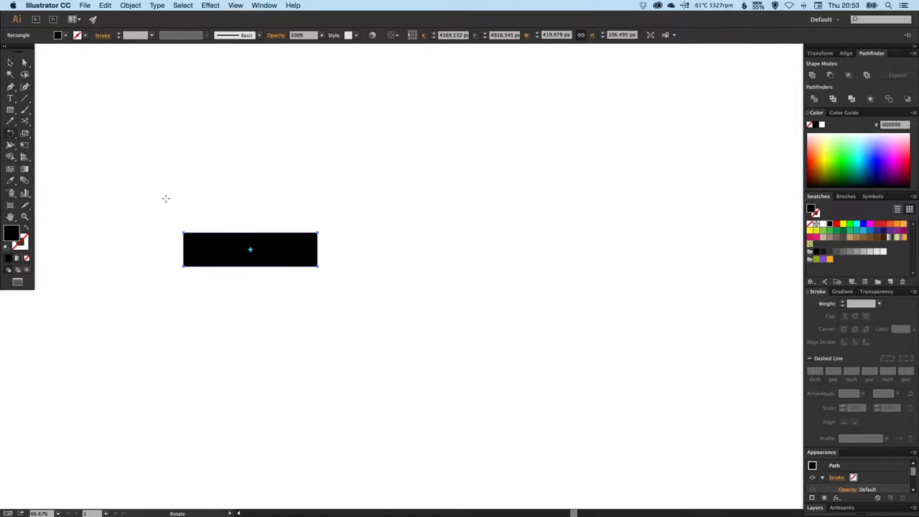
Step: Rotate the bar 45° and swing a rotated copy the other way to form a black V
{"action": "left_click_drag", "start_coordinate": [249, 250], "coordinate": [229, 166]}
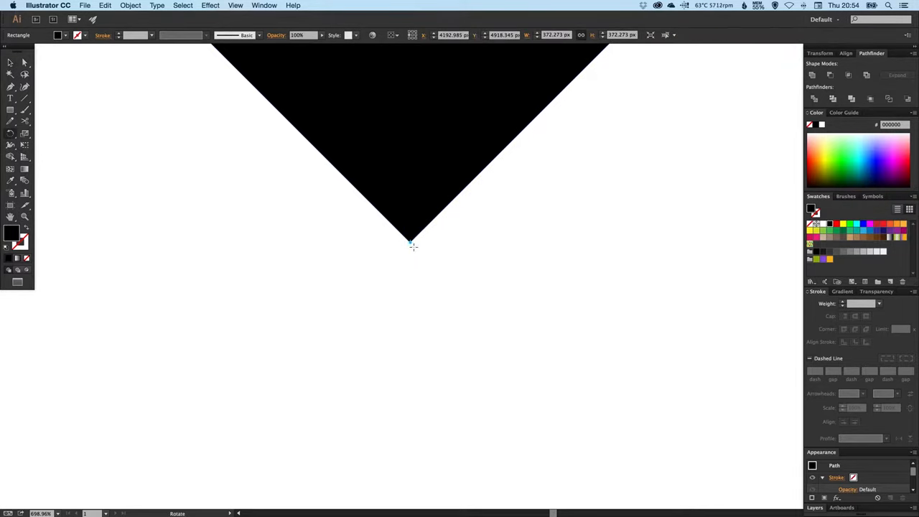
{"action": "mouse_move", "coordinate": [422, 210]}
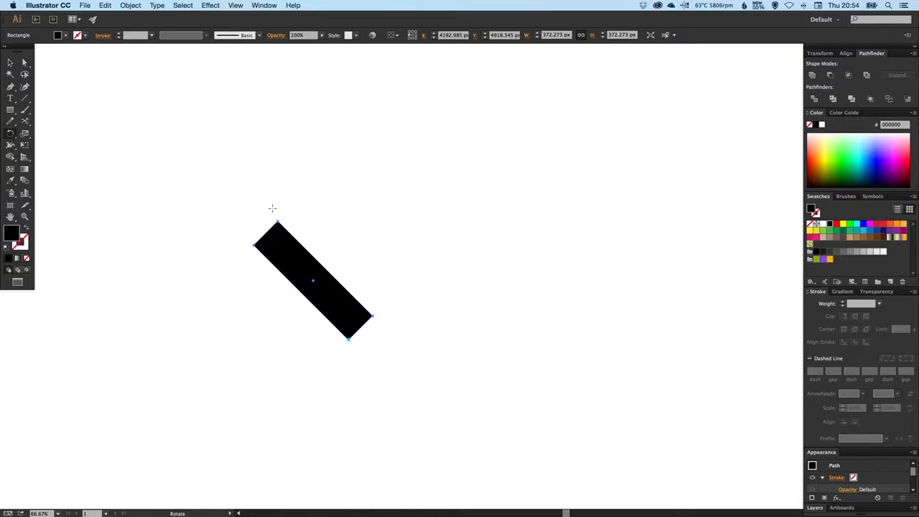
{"action": "mouse_move", "coordinate": [261, 215]}
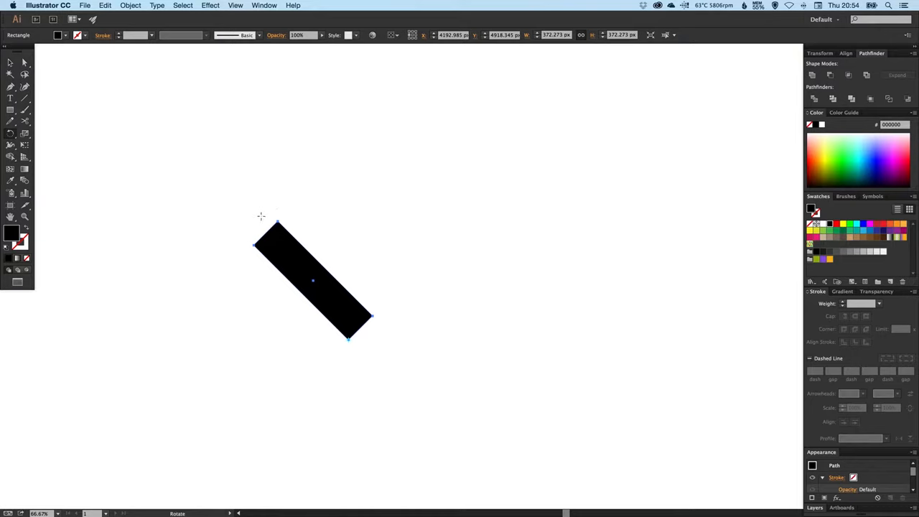
{"action": "left_click_drag", "start_coordinate": [276, 222], "coordinate": [348, 204]}
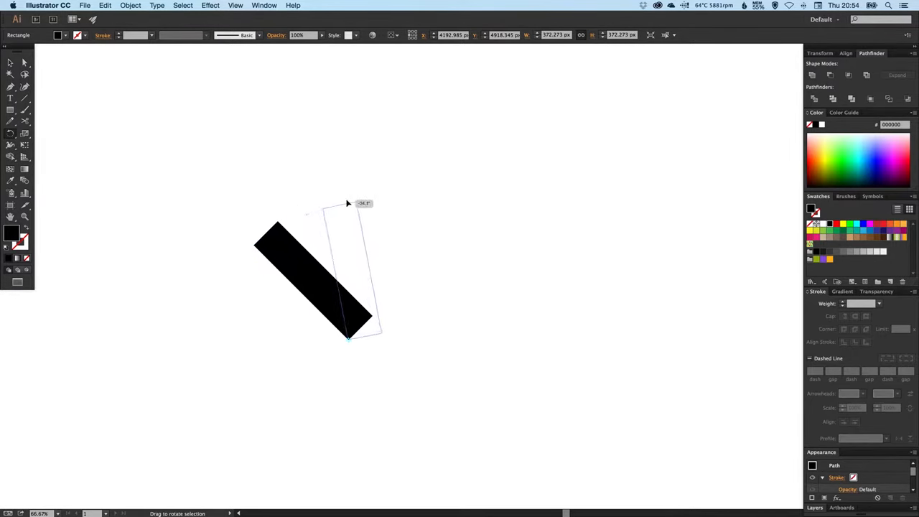
{"action": "left_click_drag", "start_coordinate": [348, 204], "coordinate": [400, 212]}
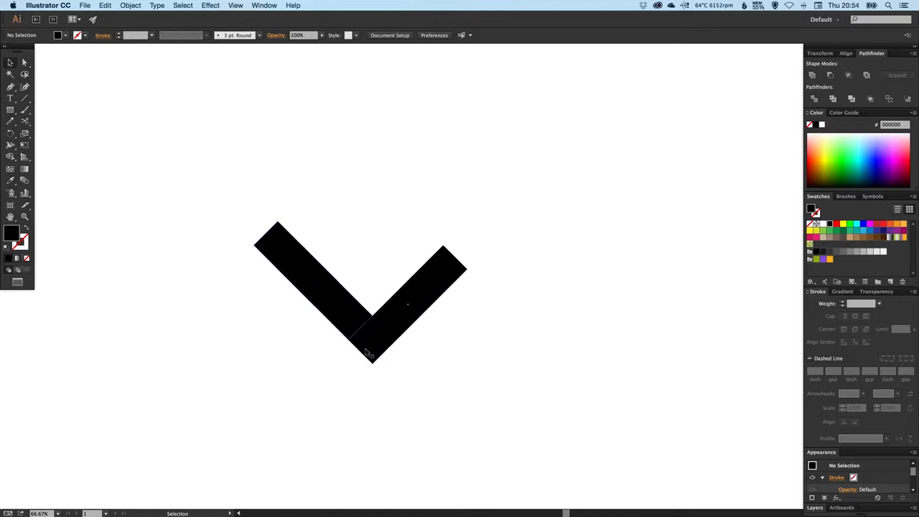
Step: Lengthen the right arm of the V so it reads as a tick
{"action": "left_click", "coordinate": [419, 294]}
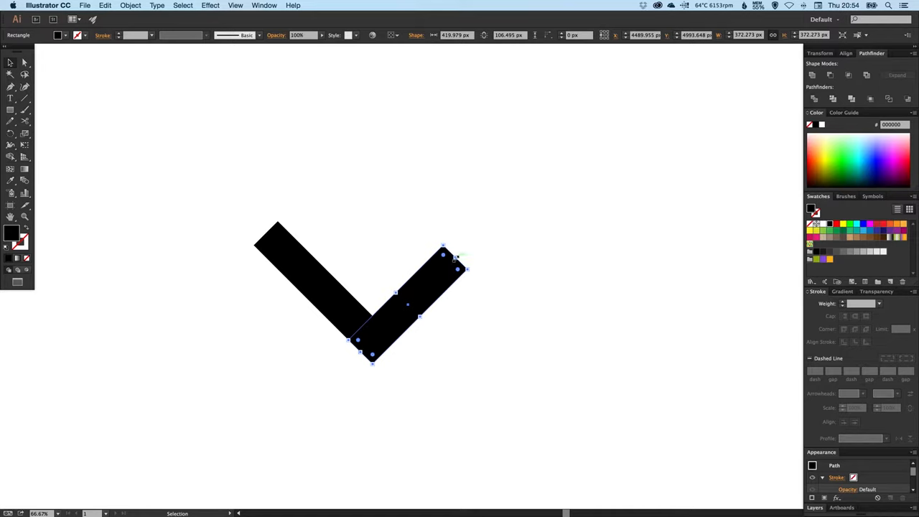
{"action": "left_click_drag", "start_coordinate": [443, 256], "coordinate": [586, 140]}
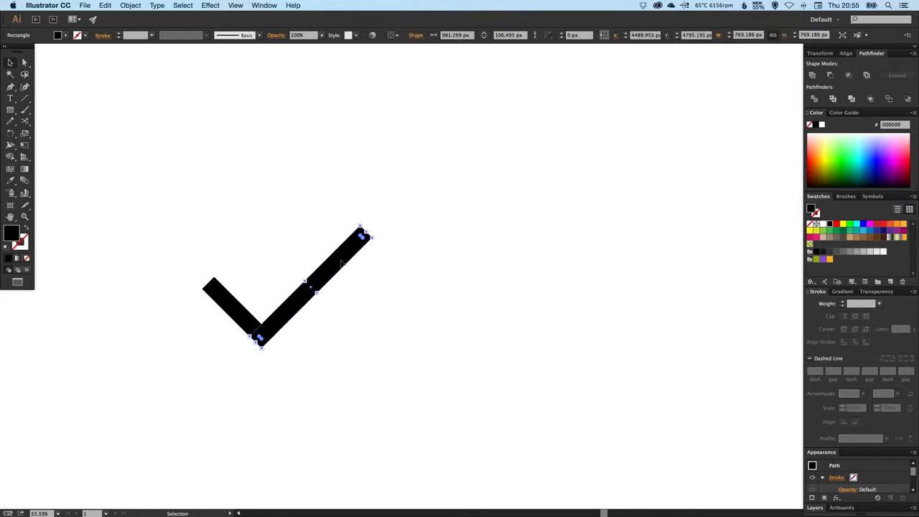
{"action": "mouse_move", "coordinate": [327, 271]}
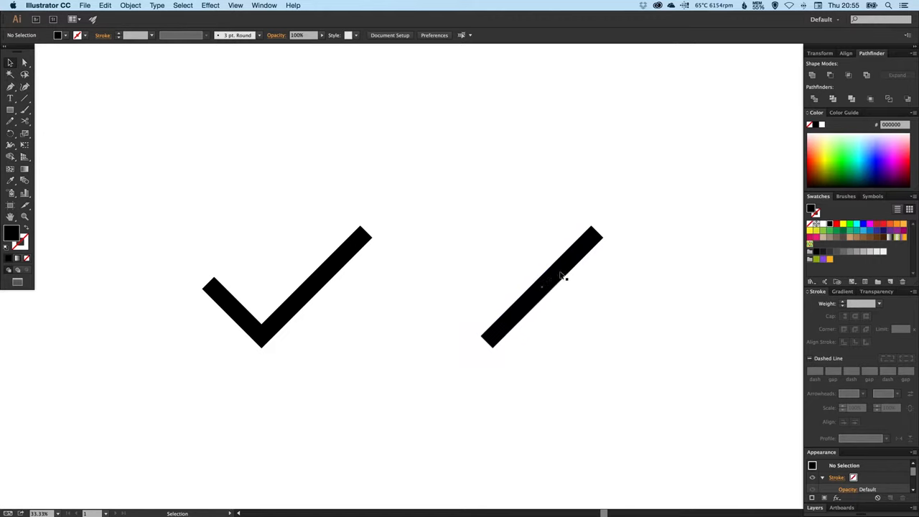
Step: Reflect a copy of the diagonal bar across the vertical axis to form a black X
{"action": "left_click", "coordinate": [104, 6]}
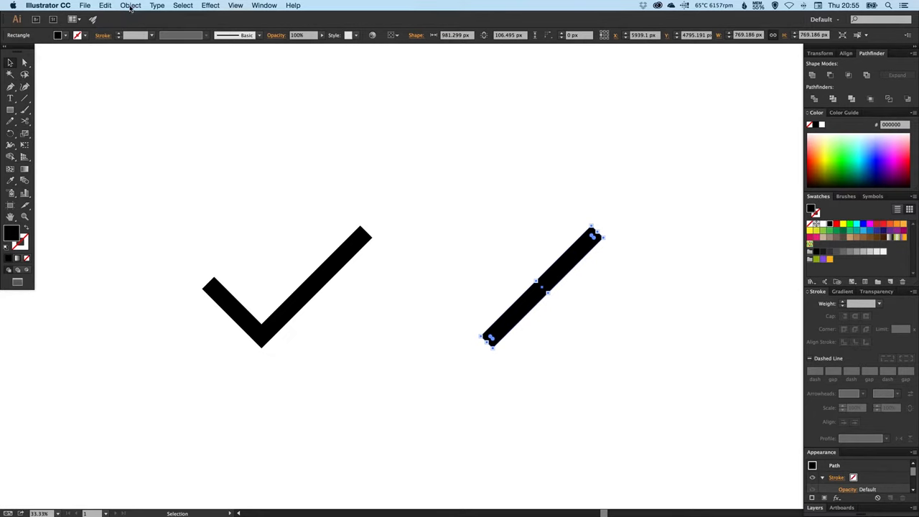
{"action": "left_click", "coordinate": [131, 5]}
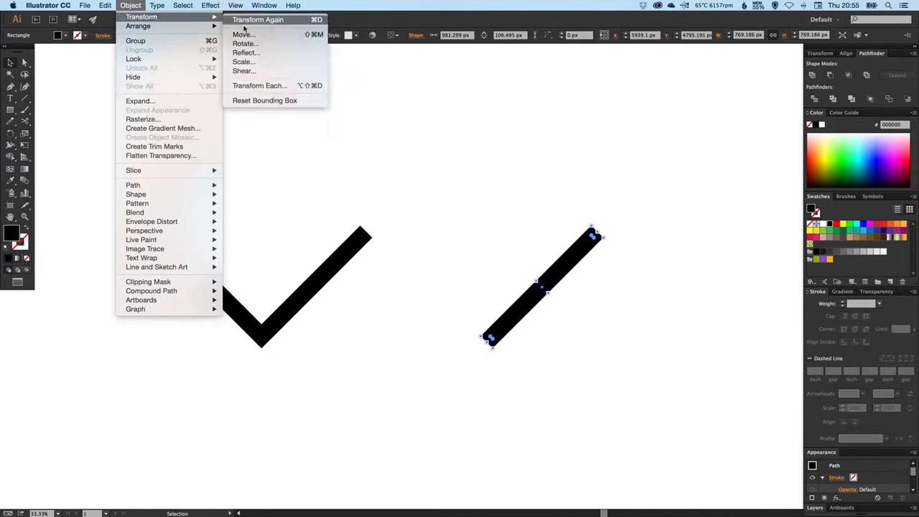
{"action": "left_click", "coordinate": [246, 52]}
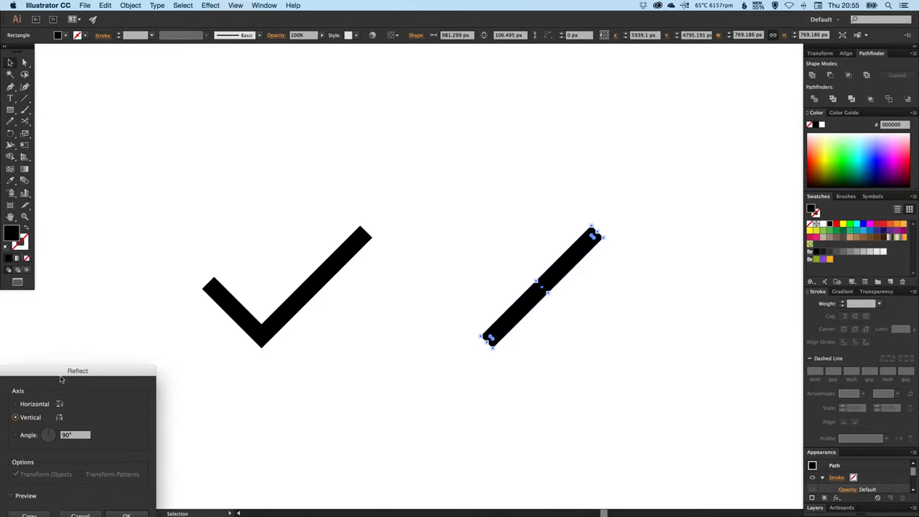
{"action": "left_click_drag", "start_coordinate": [77, 370], "coordinate": [345, 167]}
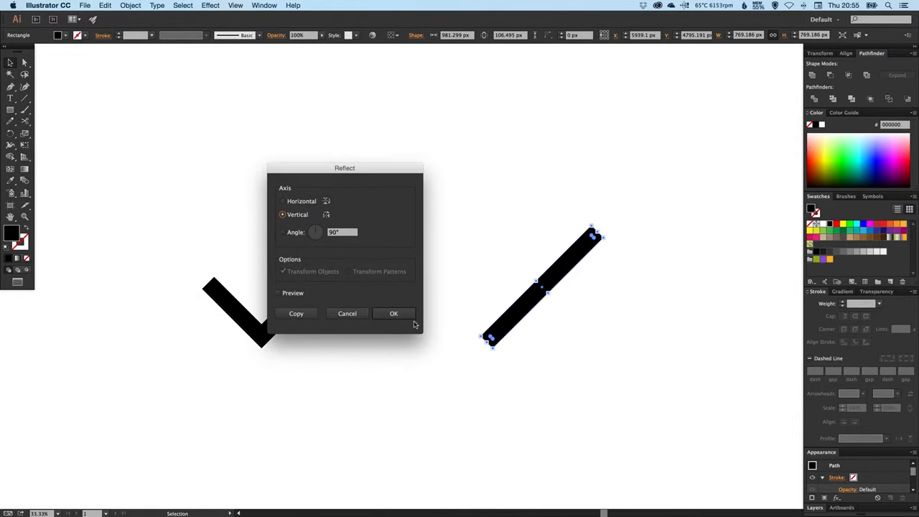
{"action": "left_click", "coordinate": [394, 313]}
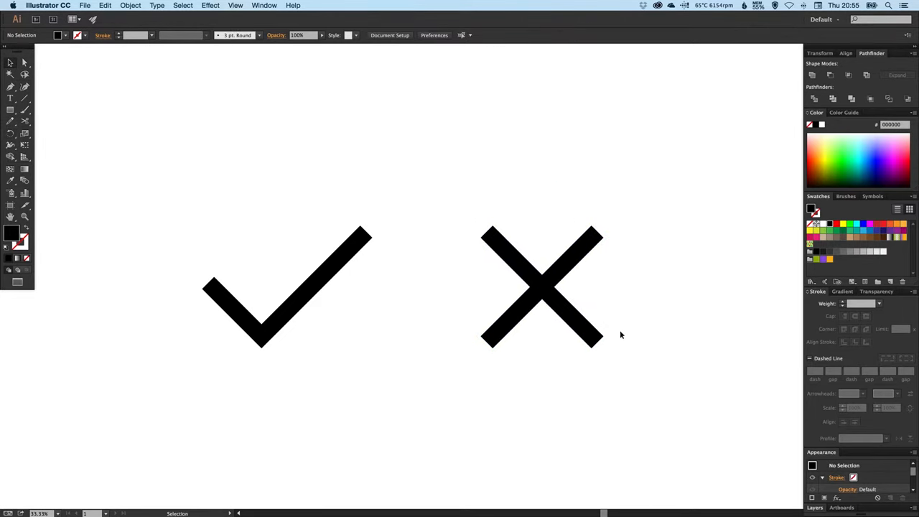
{"action": "mouse_move", "coordinate": [430, 275]}
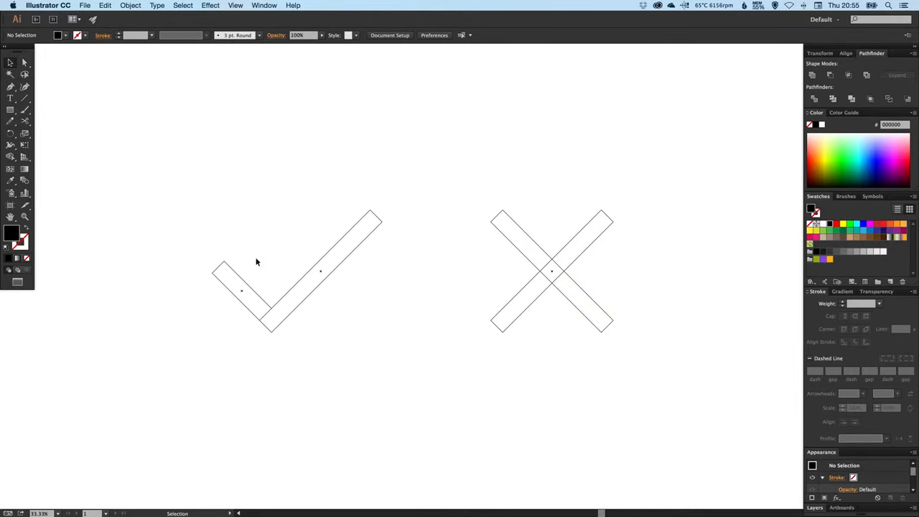
{"action": "left_click_drag", "start_coordinate": [256, 261], "coordinate": [299, 333]}
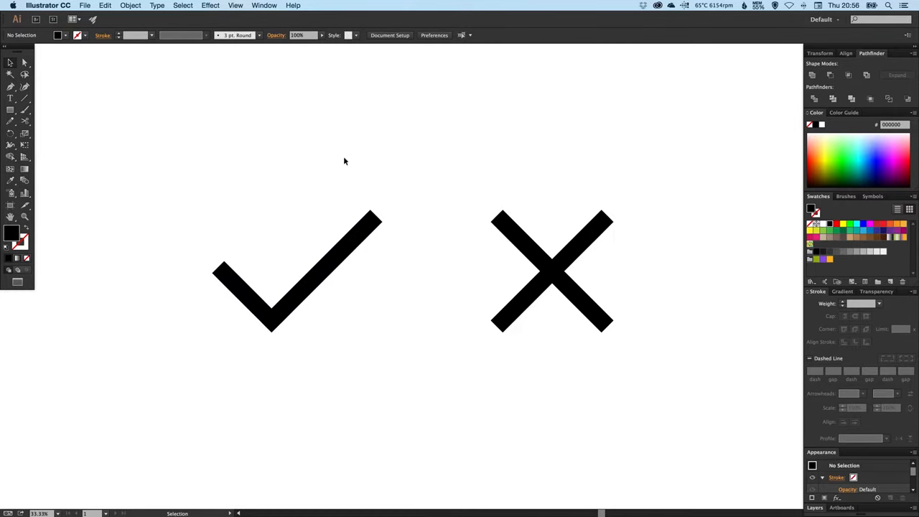
{"action": "mouse_move", "coordinate": [295, 238]}
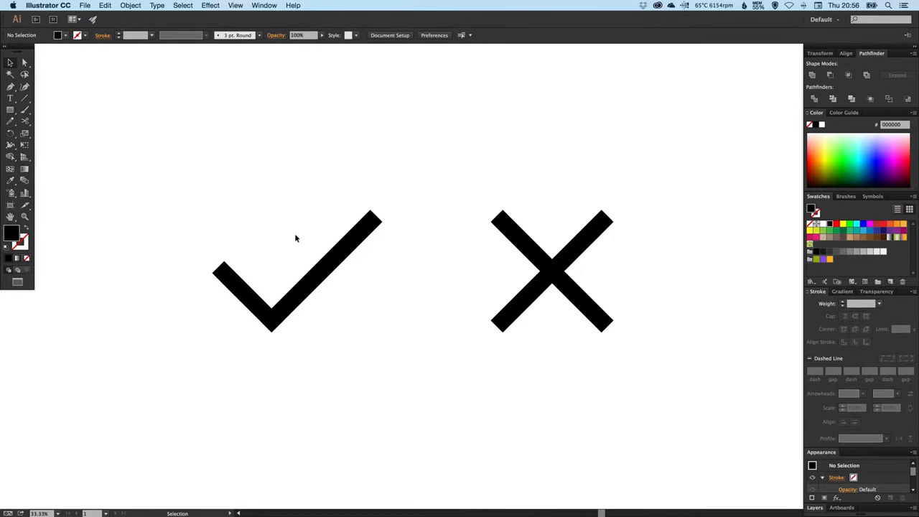
{"action": "mouse_move", "coordinate": [295, 247]}
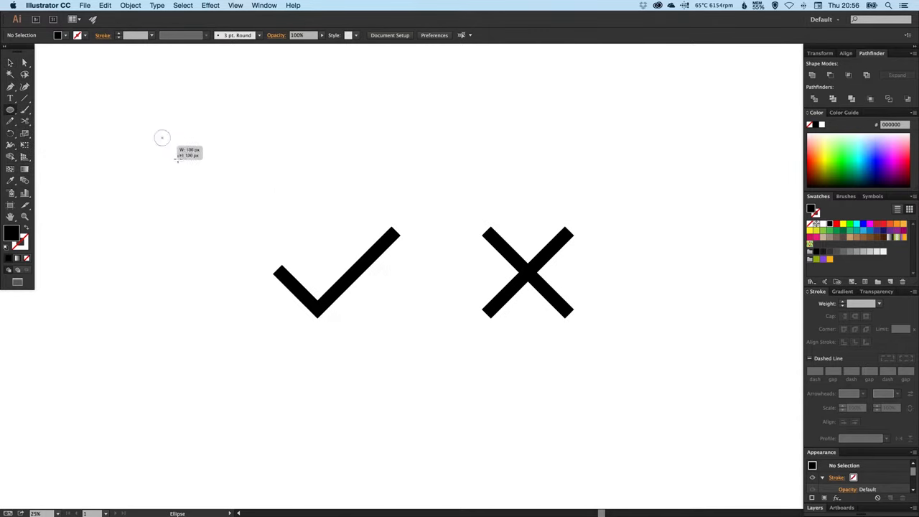
Step: Draw a large red-filled circle over the tick's left end and deselect it
{"action": "left_click_drag", "start_coordinate": [161, 138], "coordinate": [333, 310]}
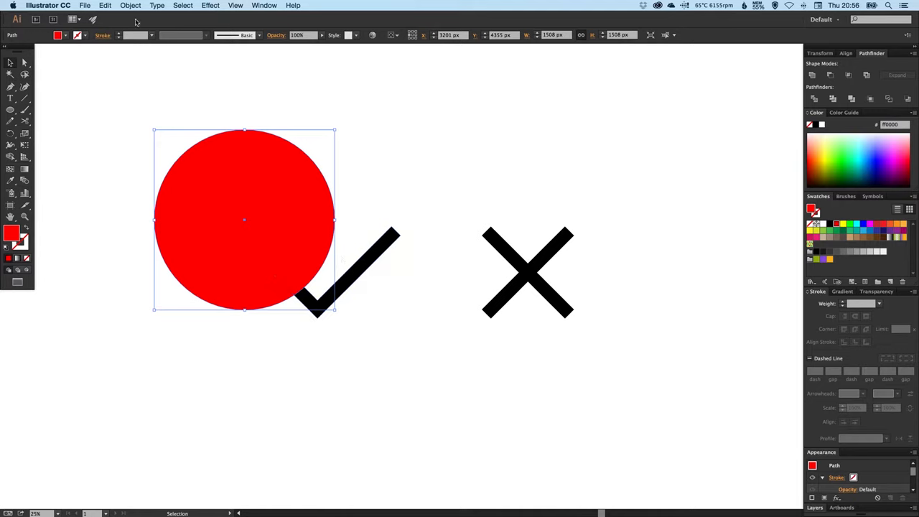
{"action": "left_click", "coordinate": [129, 6]}
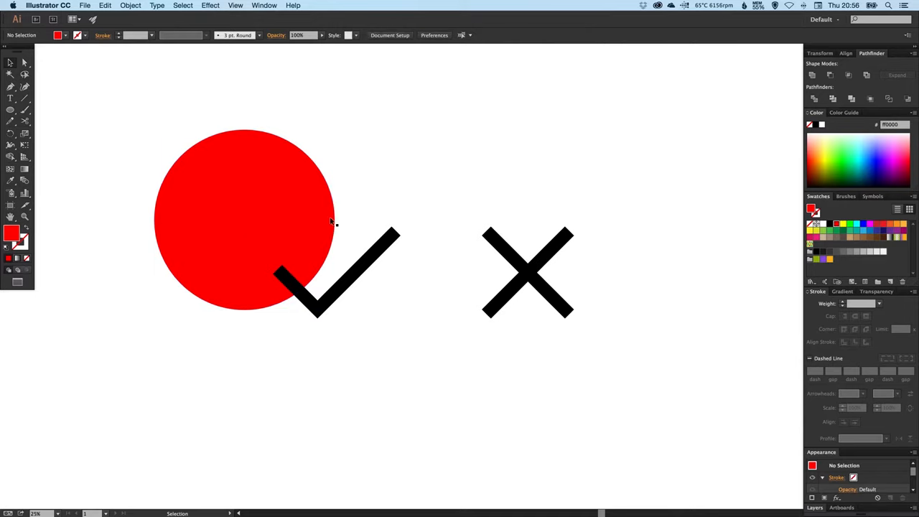
{"action": "left_click_drag", "start_coordinate": [244, 219], "coordinate": [352, 270]}
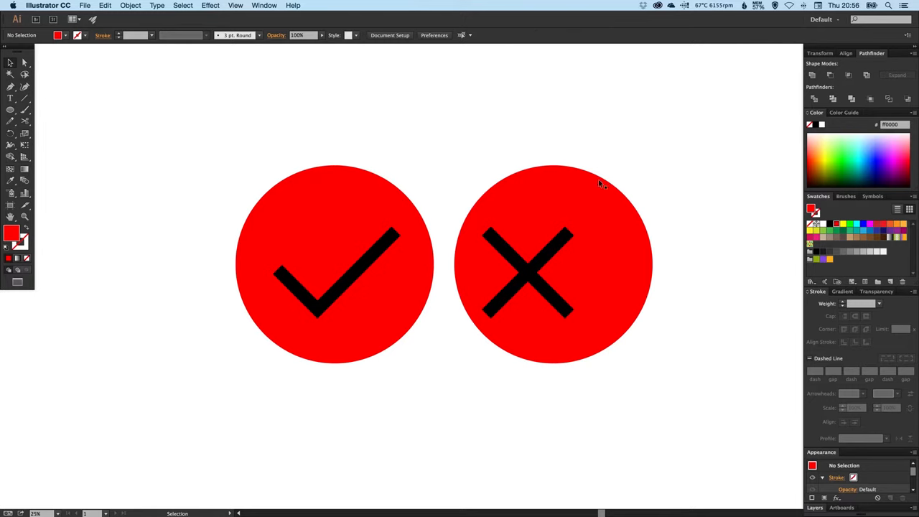
{"action": "mouse_move", "coordinate": [531, 288]}
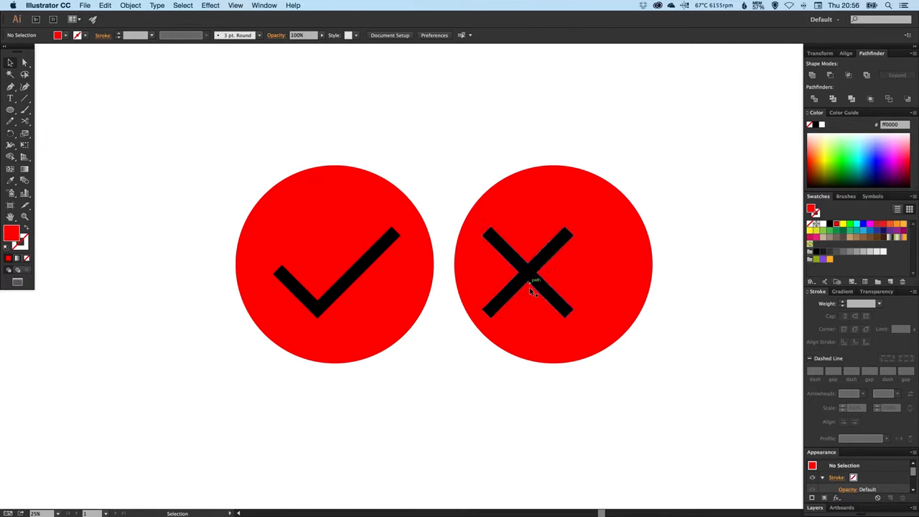
Step: Centre the tick and the cross vertically and horizontally within their red circles
{"action": "left_click", "coordinate": [337, 266]}
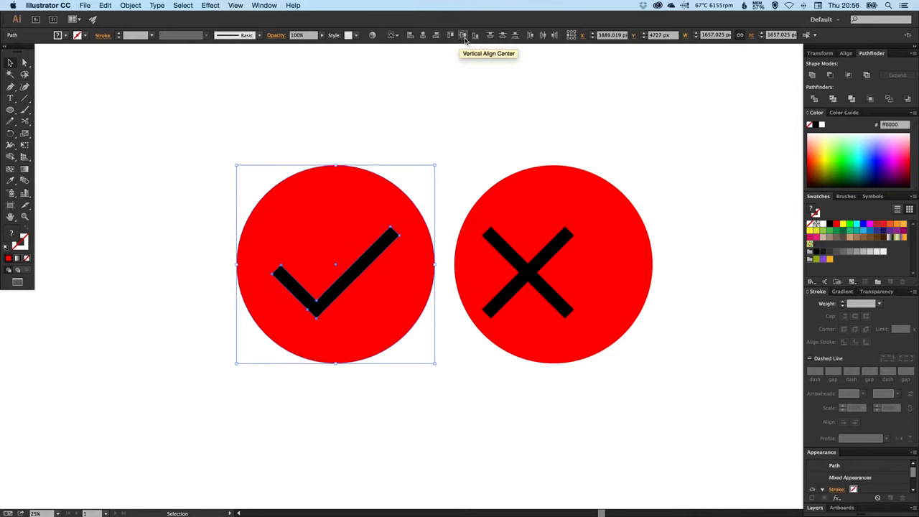
{"action": "left_click", "coordinate": [463, 35]}
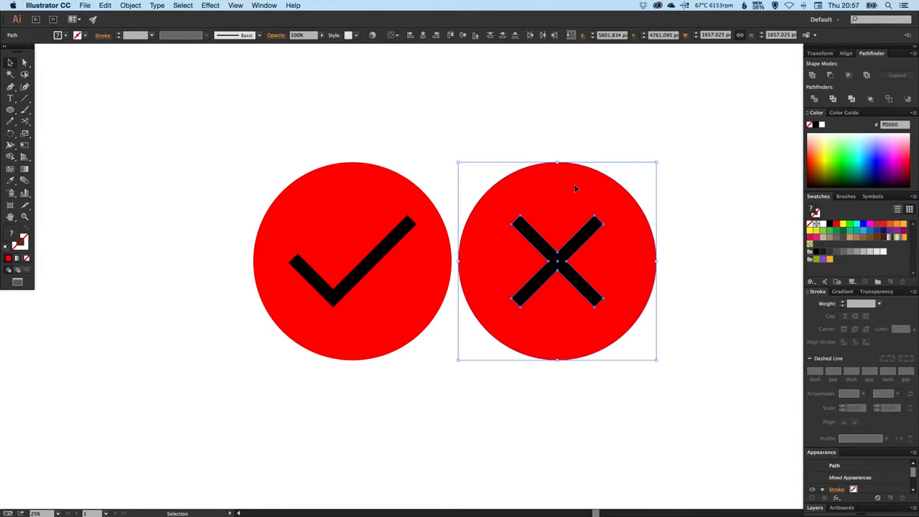
{"action": "left_click", "coordinate": [390, 245]}
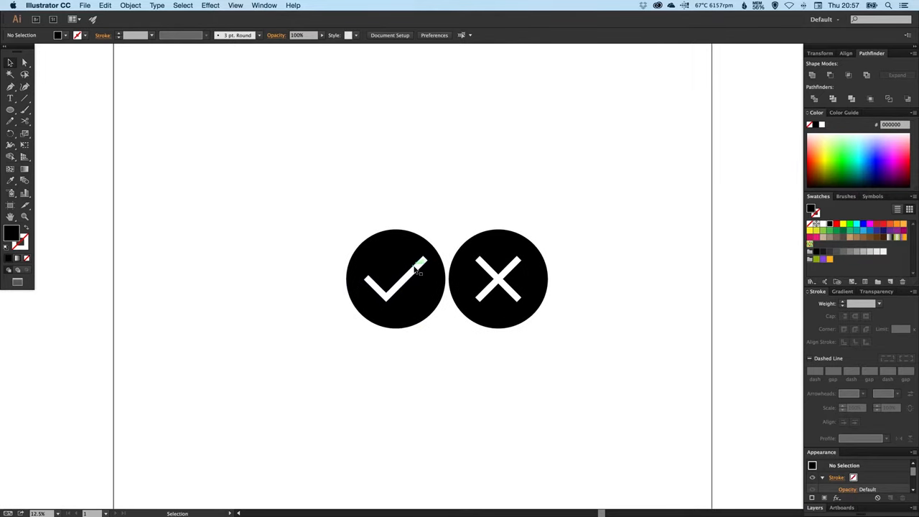
Step: Fill both circles black and both marks white in the Color panel
{"action": "left_click", "coordinate": [395, 284]}
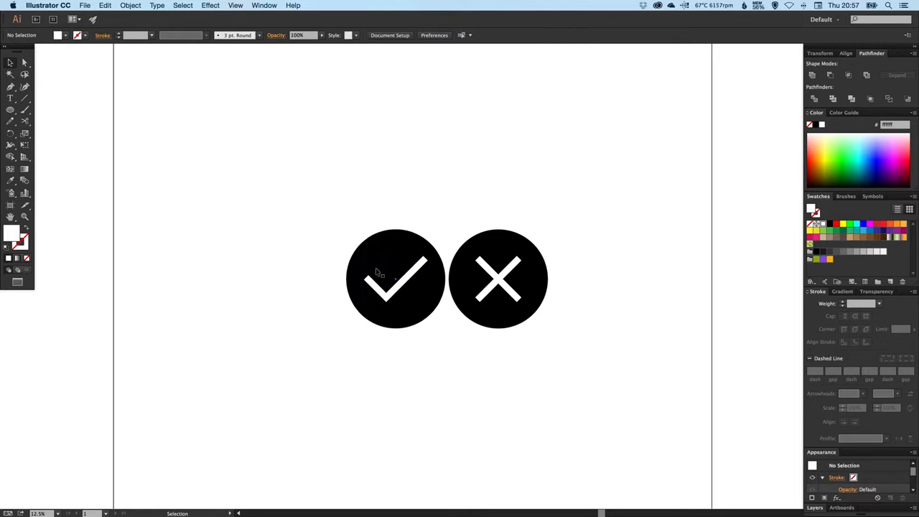
{"action": "mouse_move", "coordinate": [391, 290]}
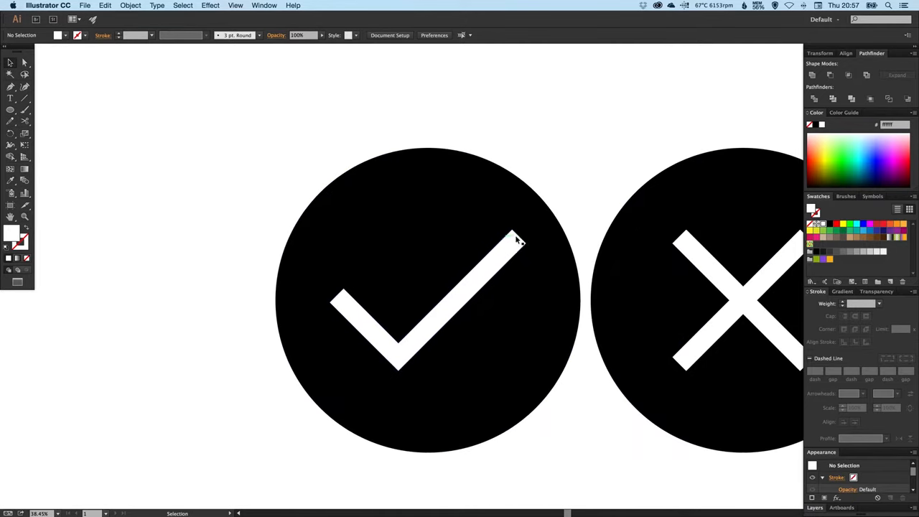
{"action": "left_click", "coordinate": [514, 241]}
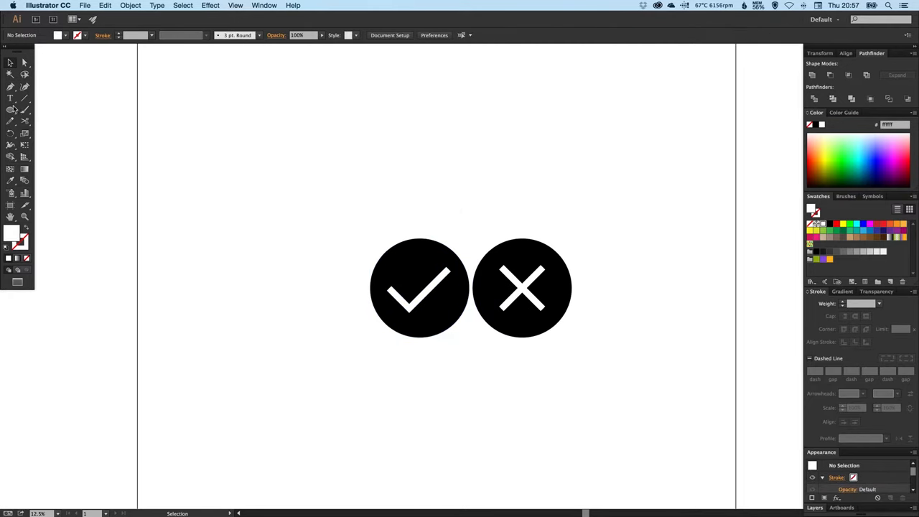
Step: Draw a large red rectangle around both icons and send it to the back
{"action": "left_click_drag", "start_coordinate": [272, 155], "coordinate": [635, 397]}
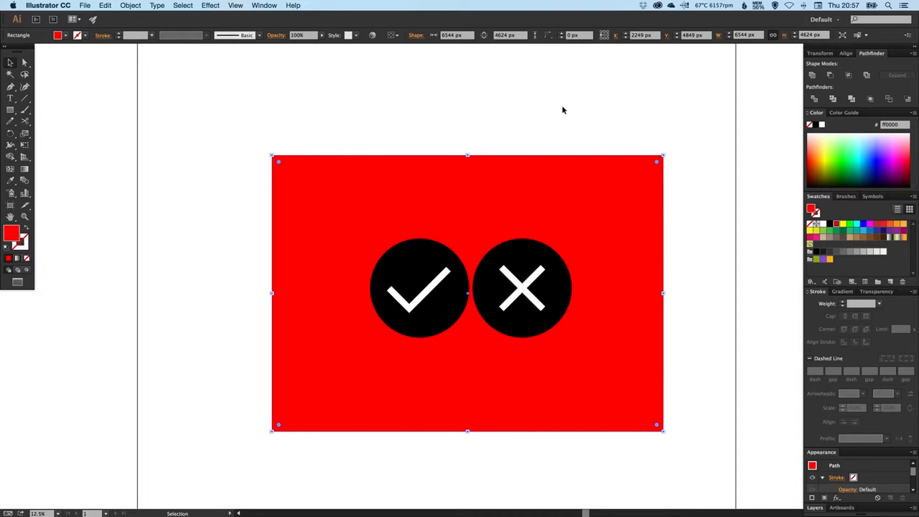
{"action": "left_click", "coordinate": [523, 288]}
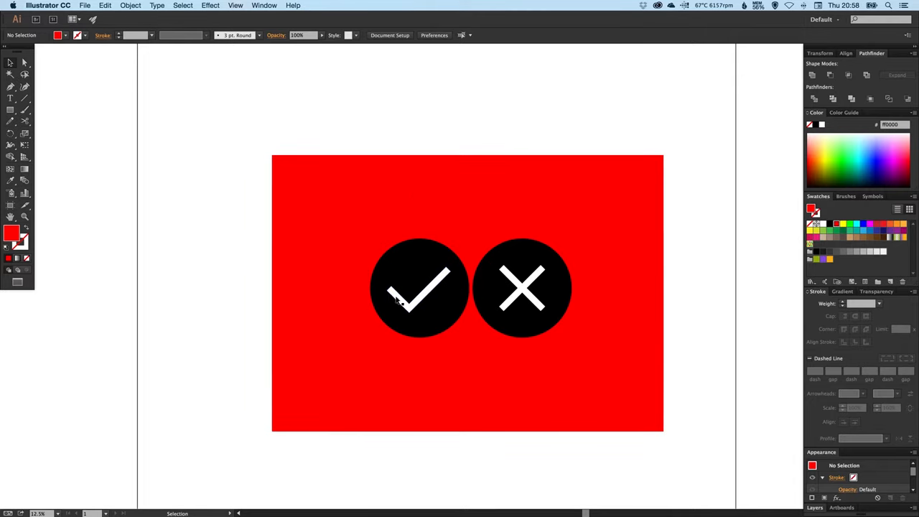
Step: Apply Pathfinder Minus Front to each circle so the tick and cross become cut-outs
{"action": "left_click", "coordinate": [419, 294]}
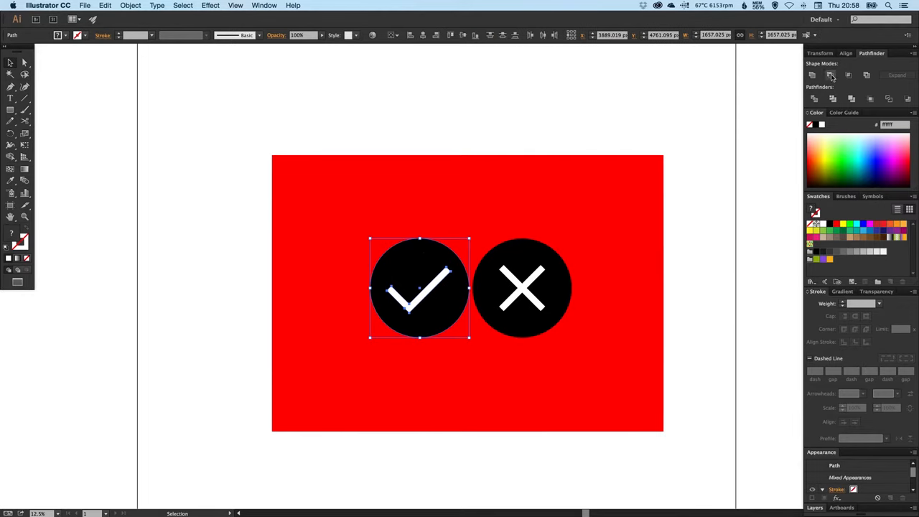
{"action": "mouse_move", "coordinate": [830, 75]}
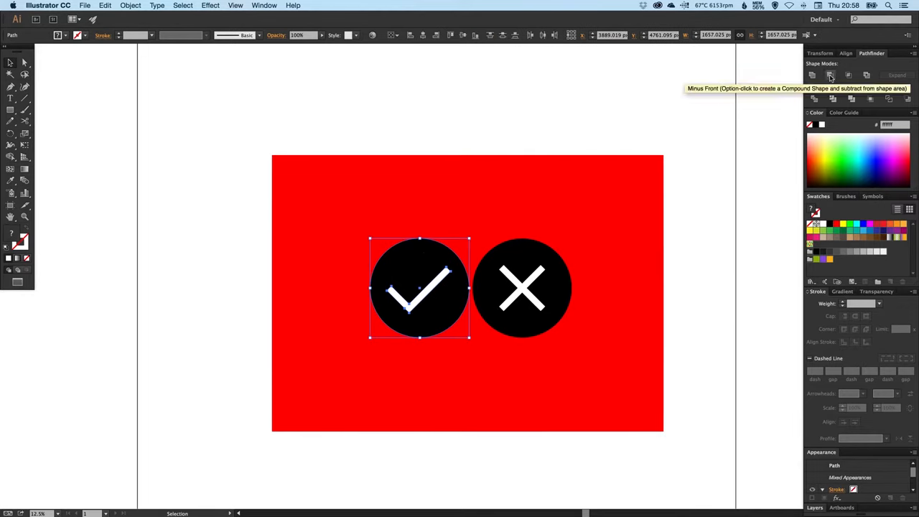
{"action": "left_click", "coordinate": [830, 74]}
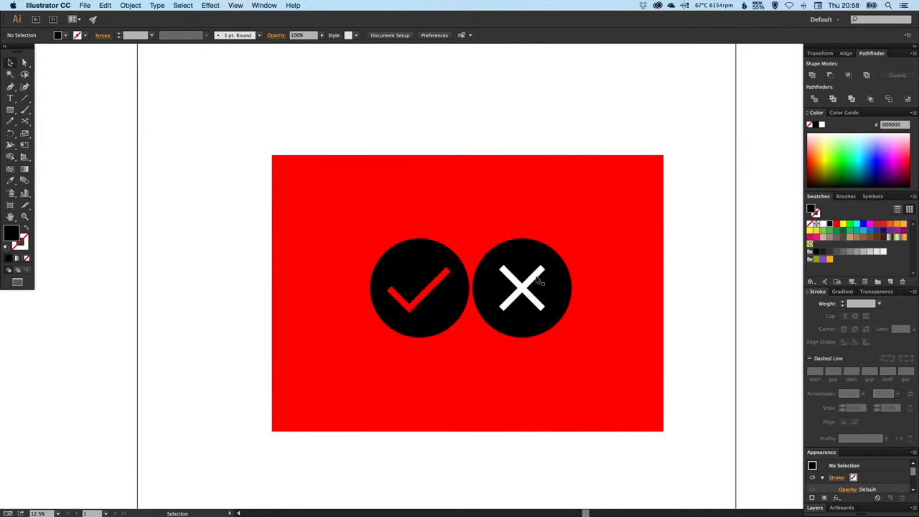
{"action": "left_click", "coordinate": [522, 287]}
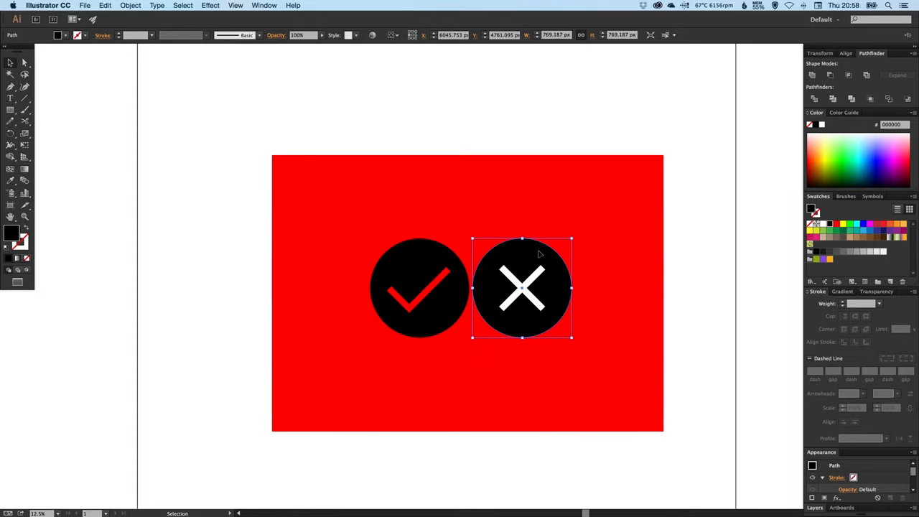
{"action": "left_click", "coordinate": [830, 75]}
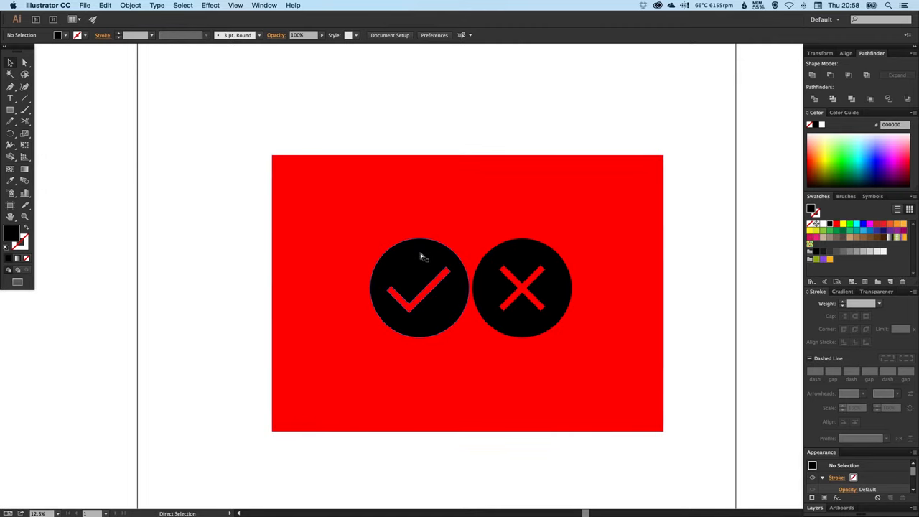
{"action": "mouse_move", "coordinate": [422, 255]}
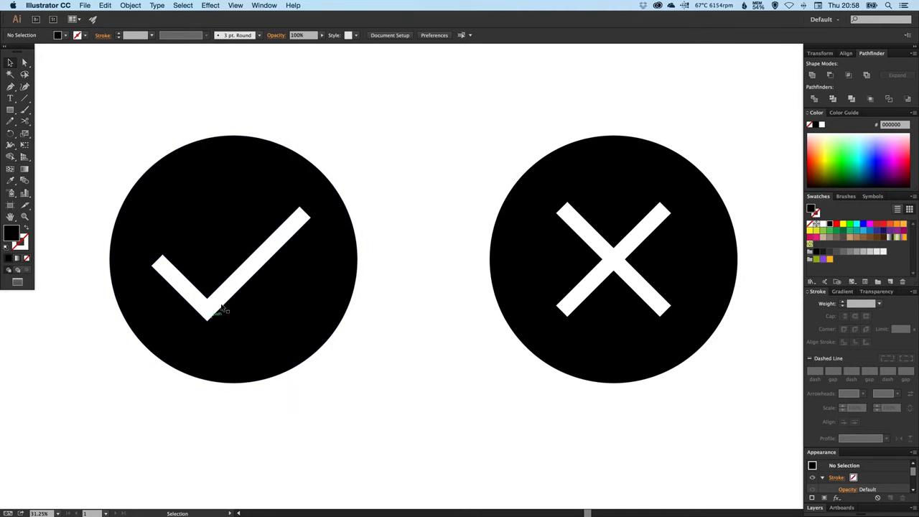
{"action": "mouse_move", "coordinate": [596, 265]}
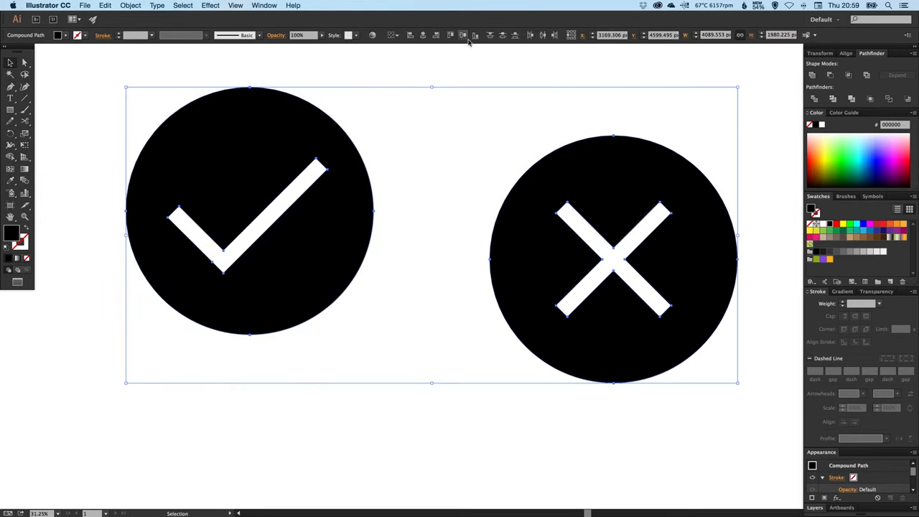
{"action": "mouse_move", "coordinate": [463, 35]}
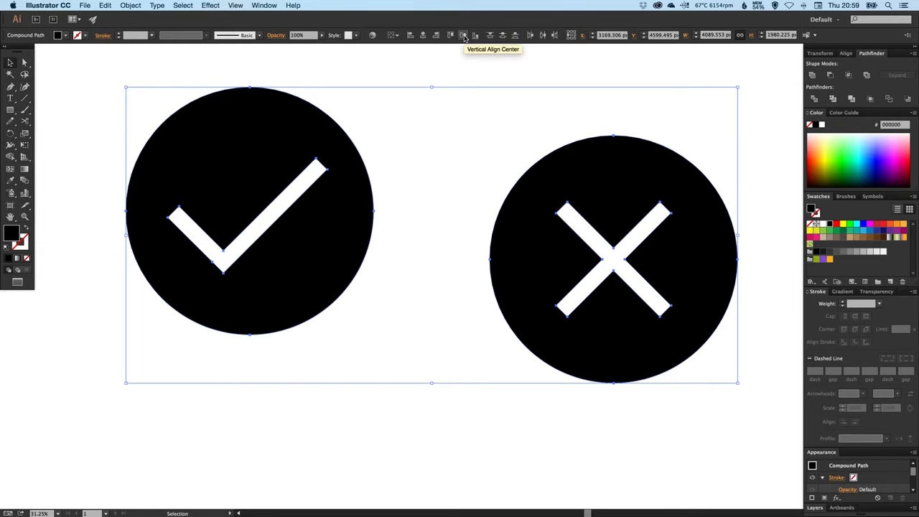
Step: Delete the red rectangle and align both cut-out icons to the same height
{"action": "left_click", "coordinate": [451, 201]}
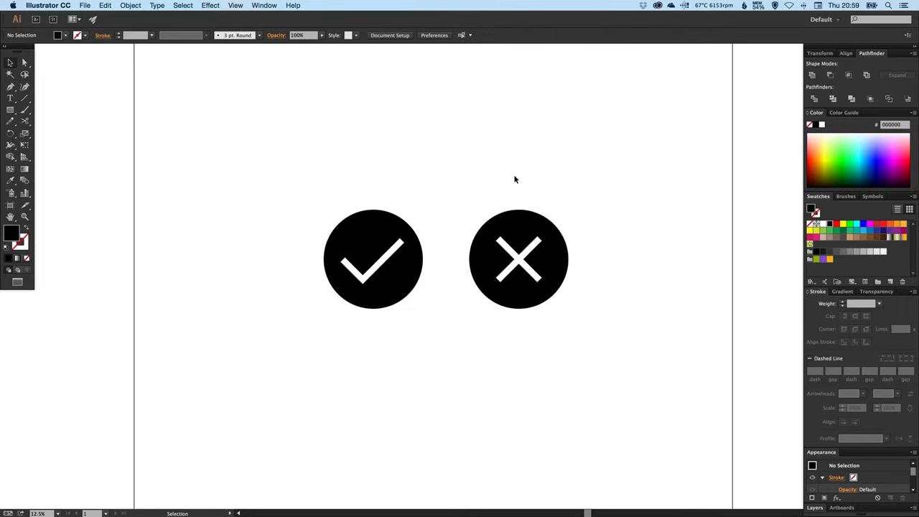
{"action": "left_click_drag", "start_coordinate": [514, 179], "coordinate": [473, 224]}
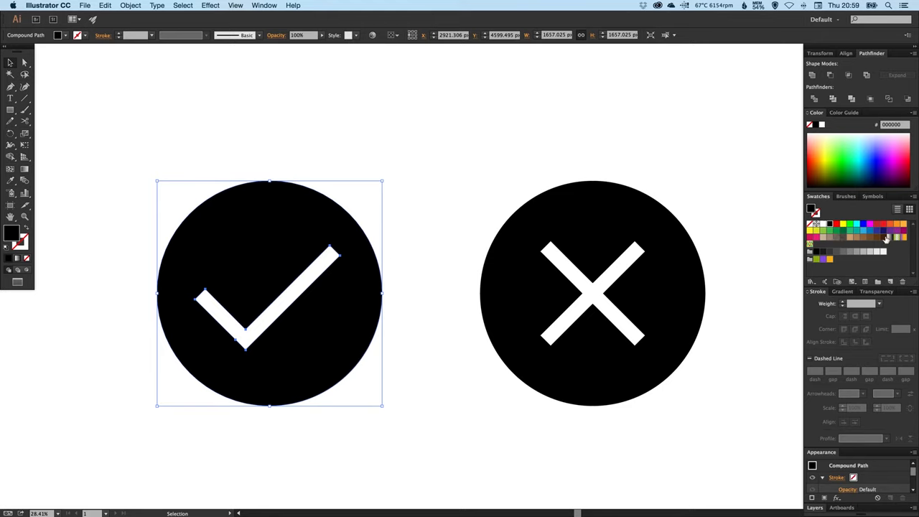
Step: Reverse the tick icon's green-yellow gradient so yellow sits at the top, green at the bottom
{"action": "left_click", "coordinate": [841, 290]}
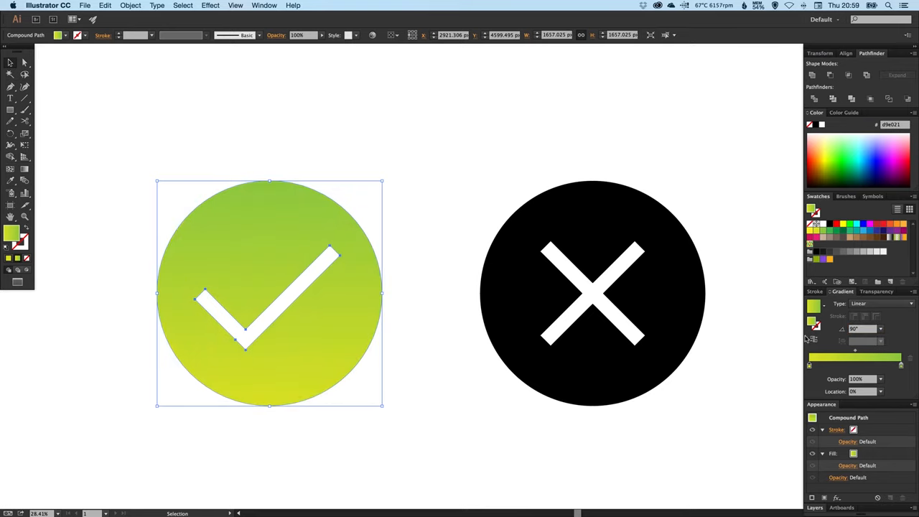
{"action": "mouse_move", "coordinate": [813, 340]}
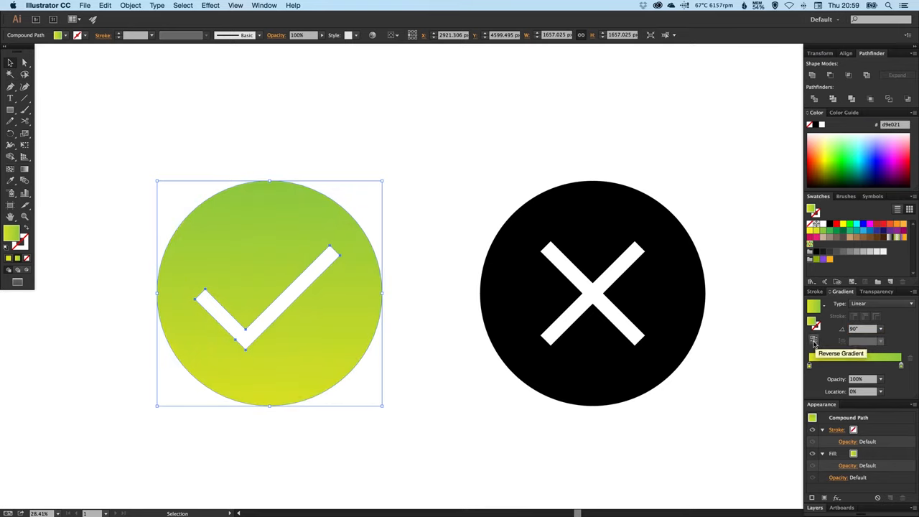
{"action": "left_click", "coordinate": [813, 340]}
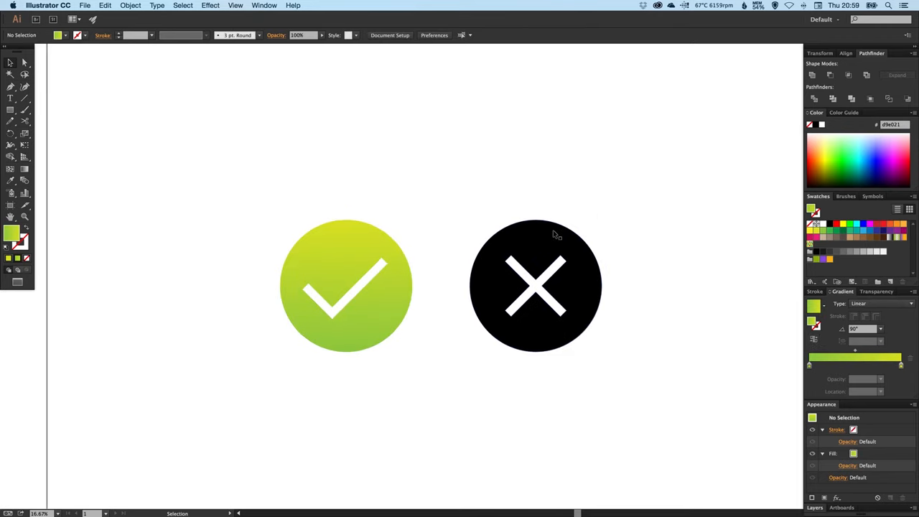
{"action": "left_click", "coordinate": [534, 284]}
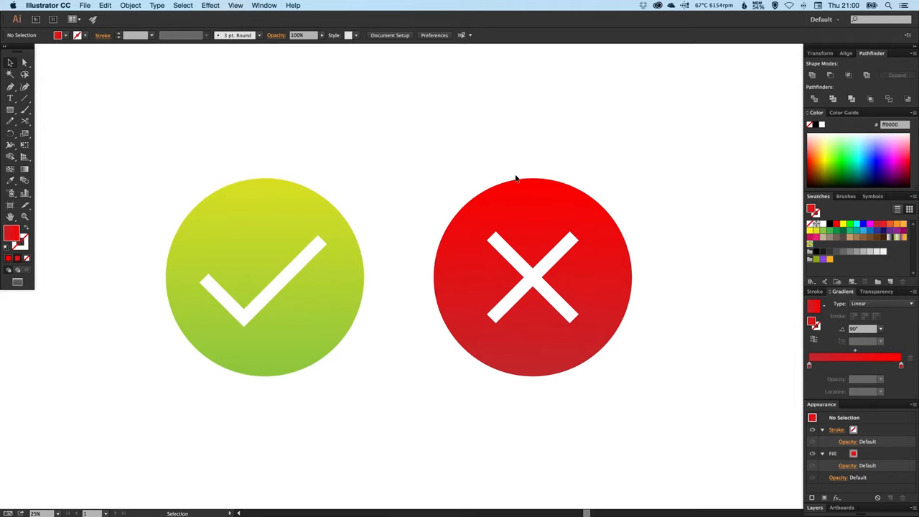
{"action": "mouse_move", "coordinate": [397, 132]}
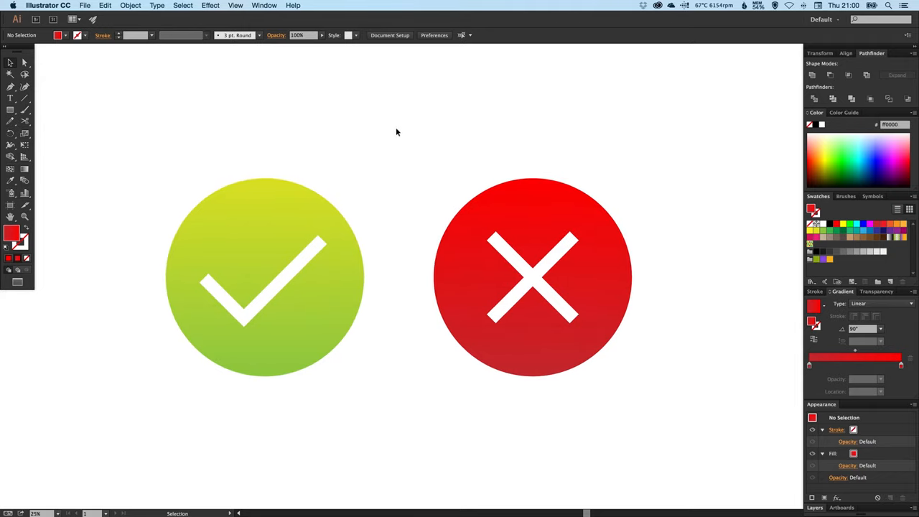
{"action": "mouse_move", "coordinate": [401, 126]}
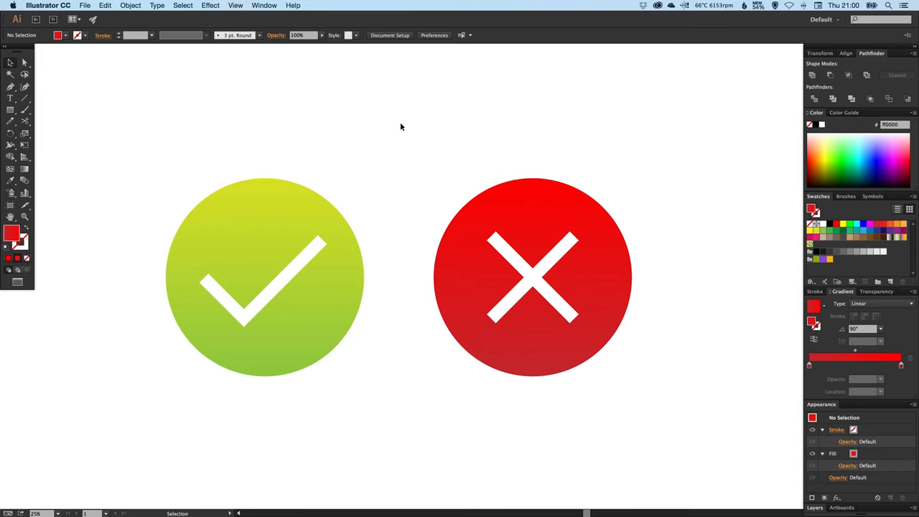